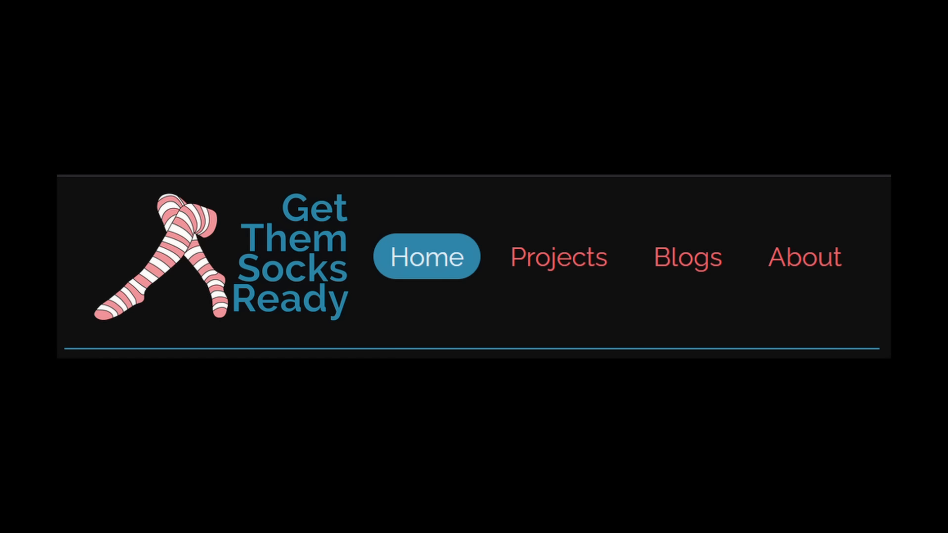
# Load the Projects page listing the Nginx reverse proxy post via the nav bar.
pyautogui.click(556, 256)
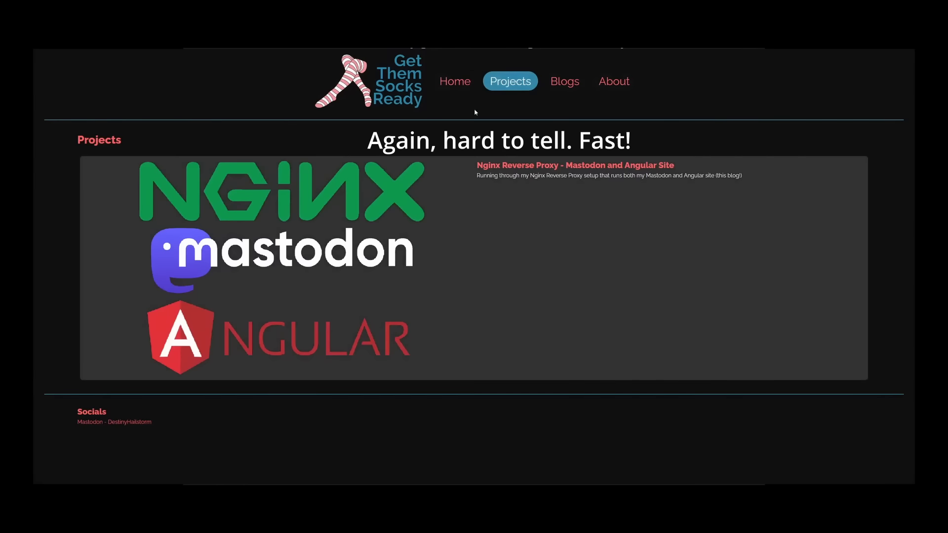
# Return to the Home page, then show the nav bar's Rust Maud code with inherited HTMX attributes.
pyautogui.click(452, 81)
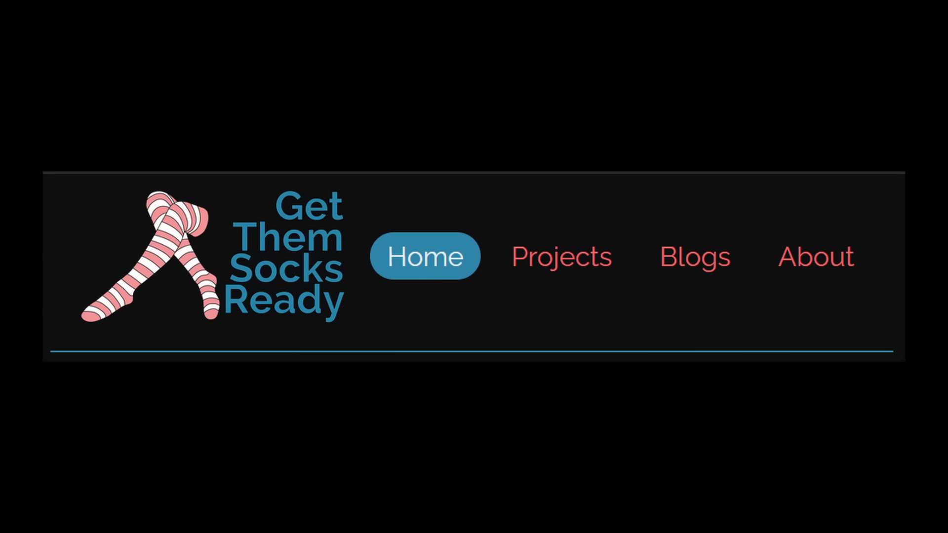
pyautogui.click(559, 256)
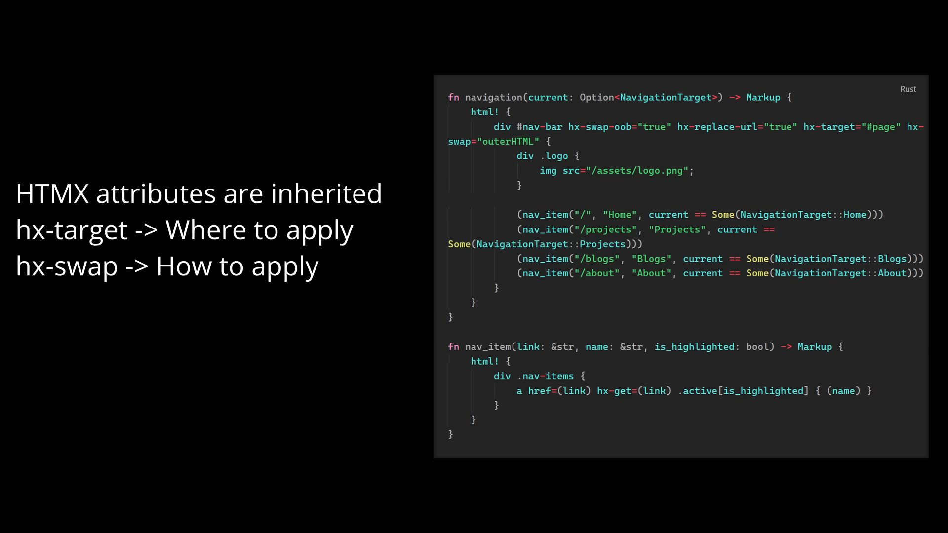
# Add bullets 'hx-get -> What to apply' and 'hx-swap-oob -> Do seperately' to the attribute list.
pyautogui.write('hx-get -> What to apply')
pyautogui.write('hx-replace-url -> Update address')
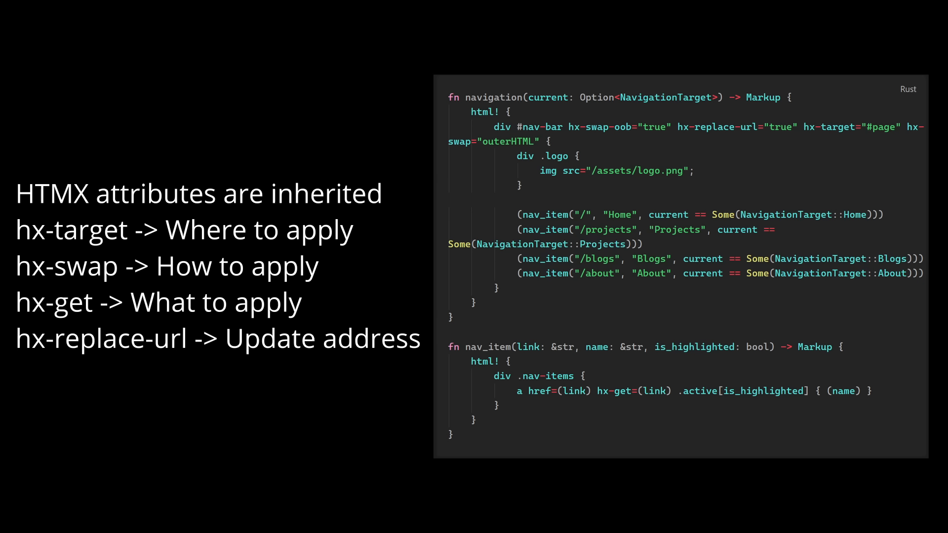
pyautogui.write('hx-swap-oob -> Do seperately')
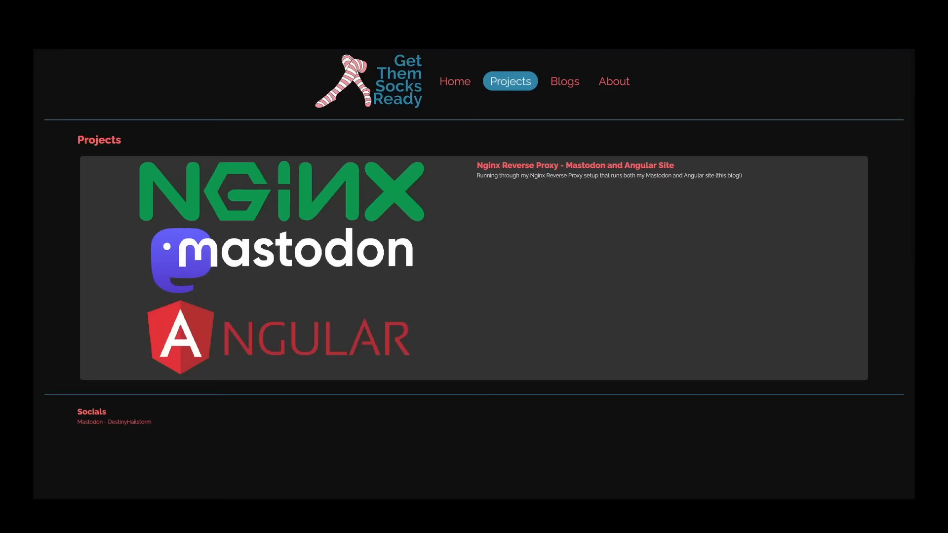
pyautogui.moveTo(509, 127)
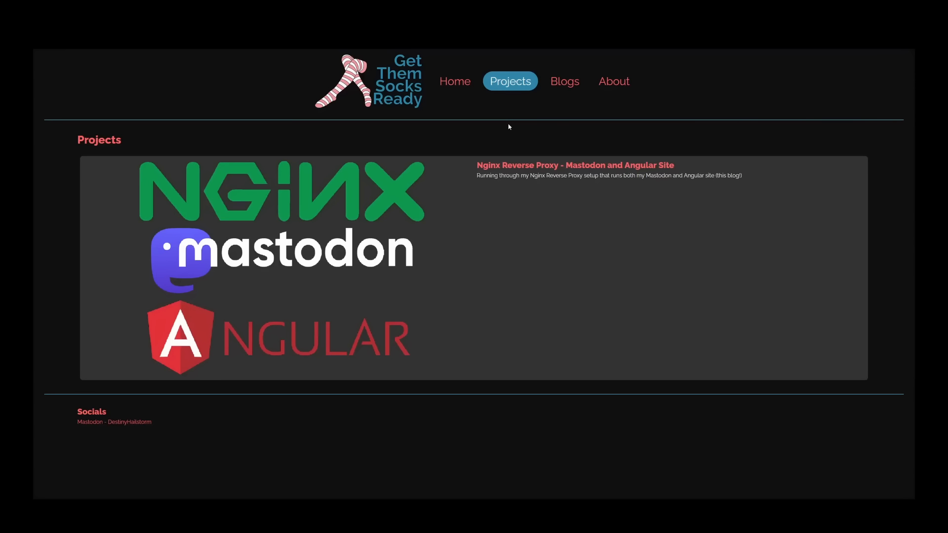
pyautogui.moveTo(454, 81)
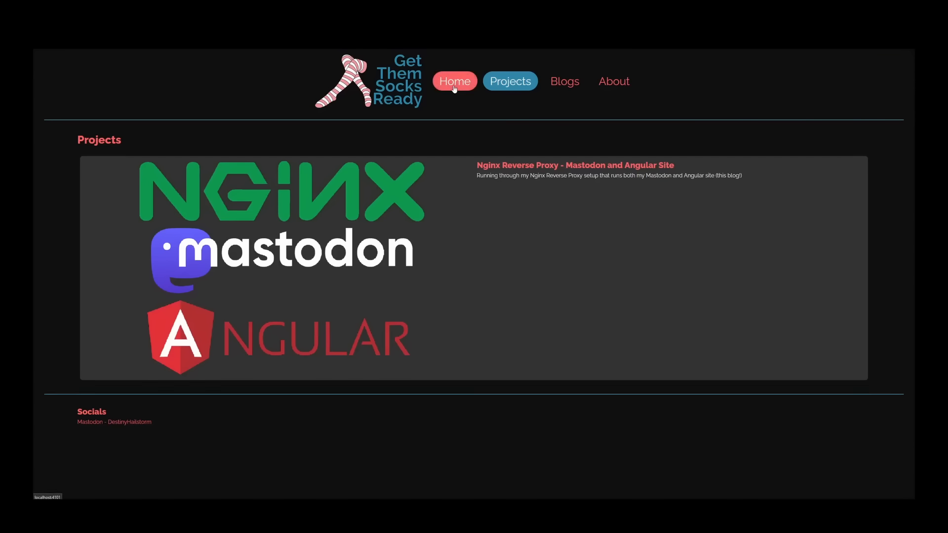
pyautogui.click(510, 81)
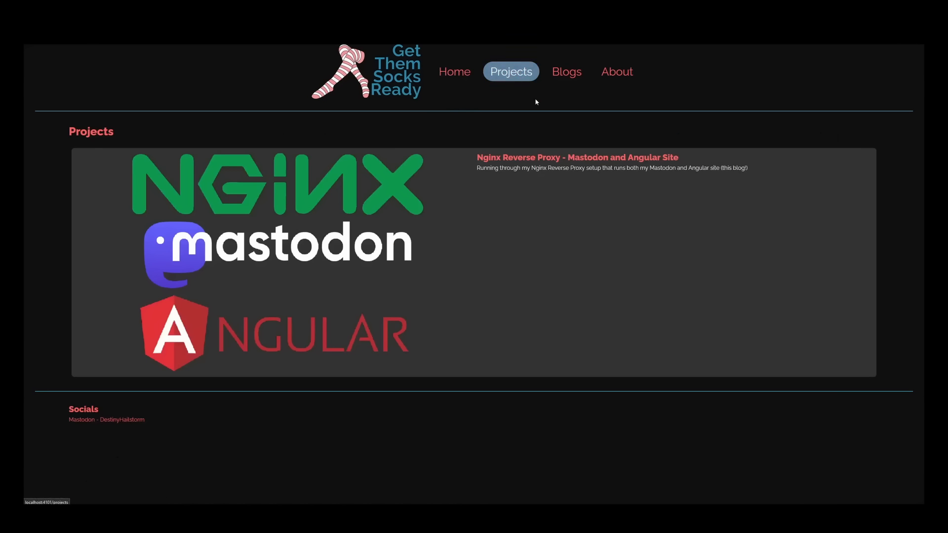
# Add hx-get=(comment.user_link), hx-replace-url="true", hx-target="#page", hx-swap="outerHTML" to the comment's div.
pyautogui.click(563, 71)
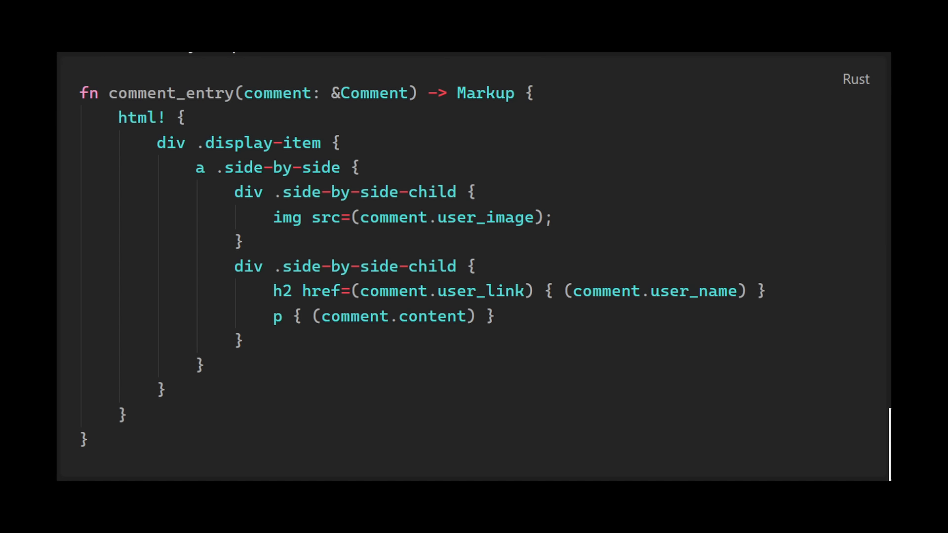
pyautogui.write('hx-get=(comment.user_link) hx-replace-url="true" hx-target="#page" hx-swap="outerHTML"')
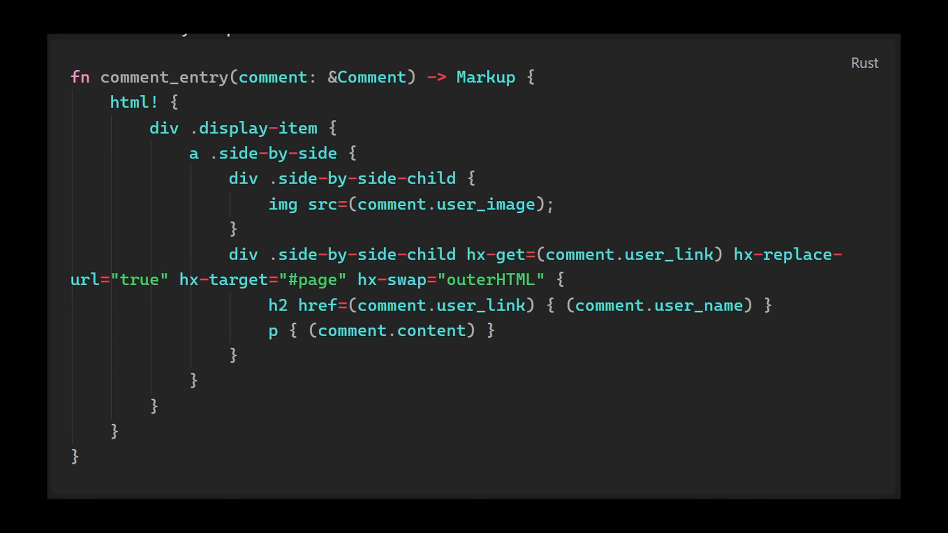